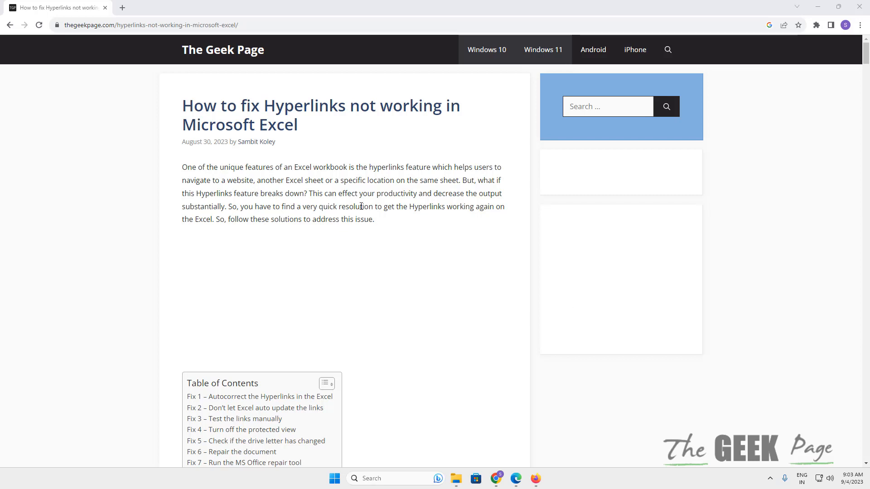
pyautogui.moveTo(422, 183)
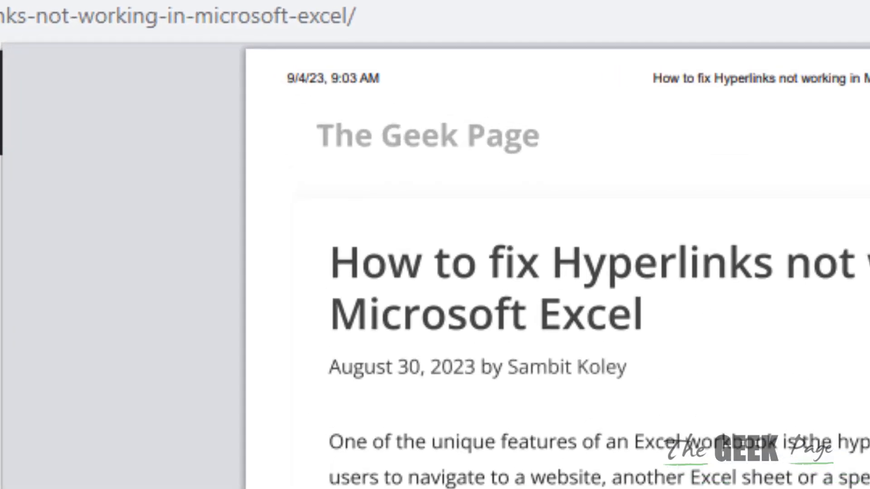
pyautogui.moveTo(330, 75)
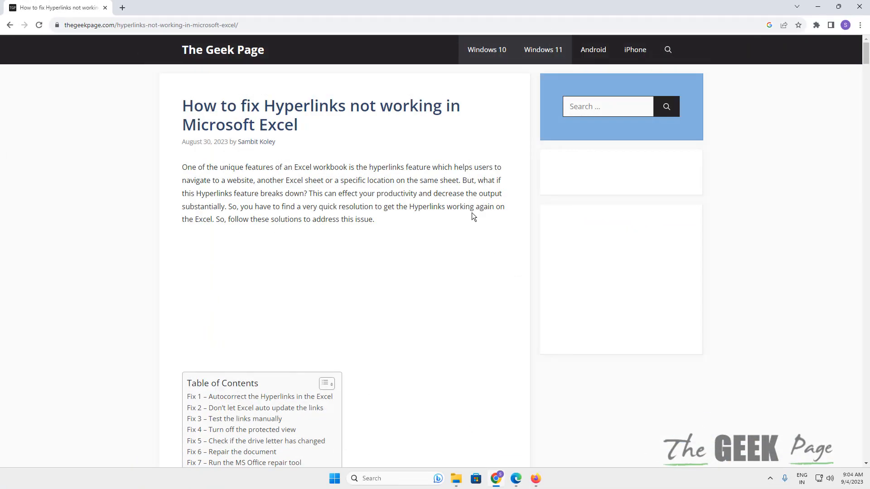
# Uncheck Headers and footers in Chrome's print settings for the article.
pyautogui.press('ctrl+p')
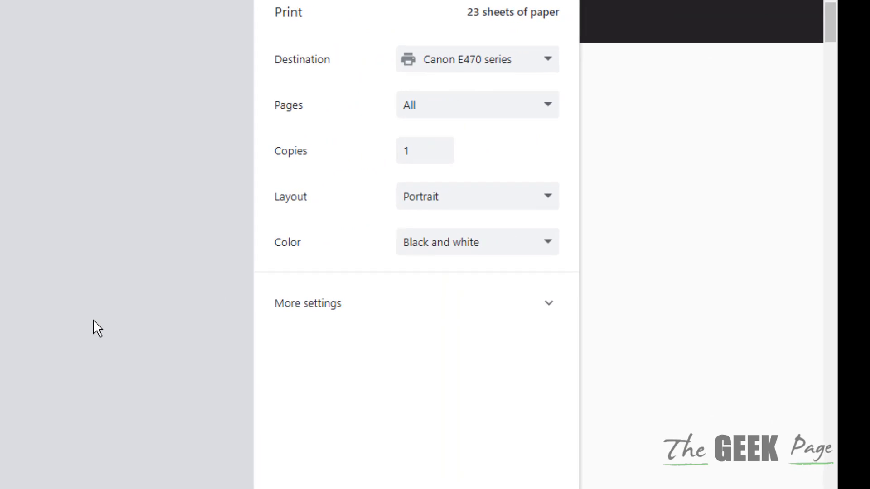
pyautogui.moveTo(449, 235)
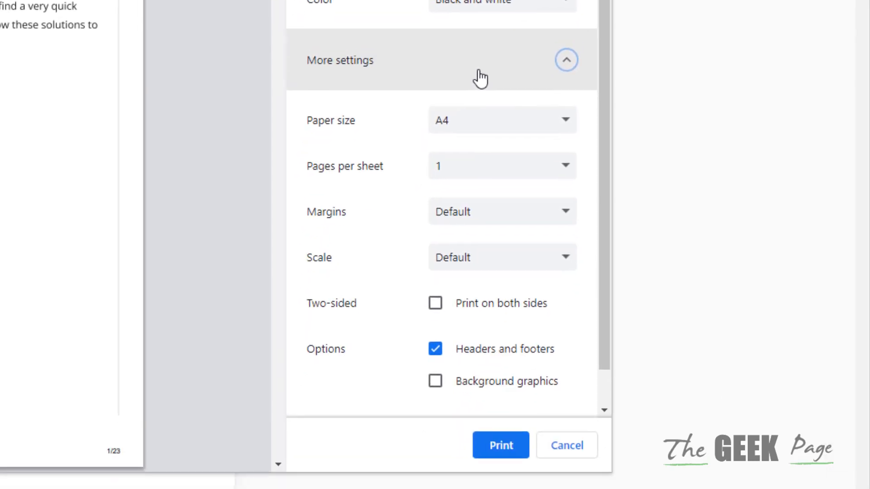
pyautogui.scroll(-3)
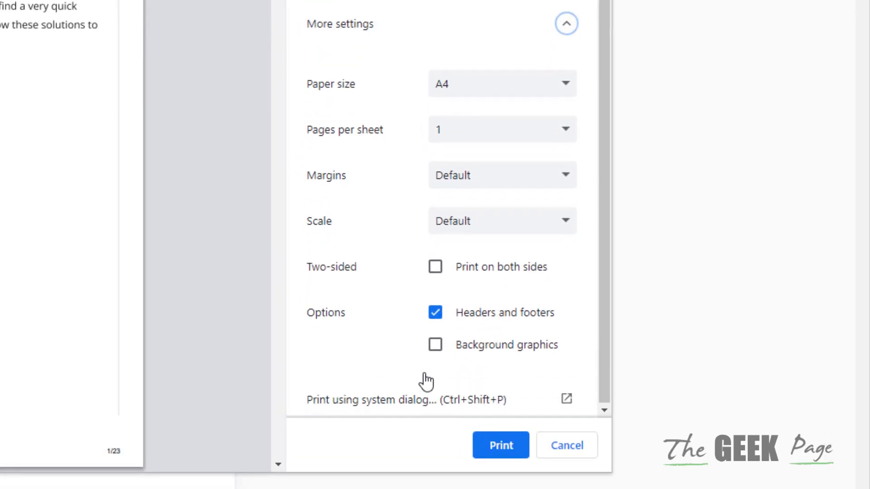
pyautogui.click(435, 312)
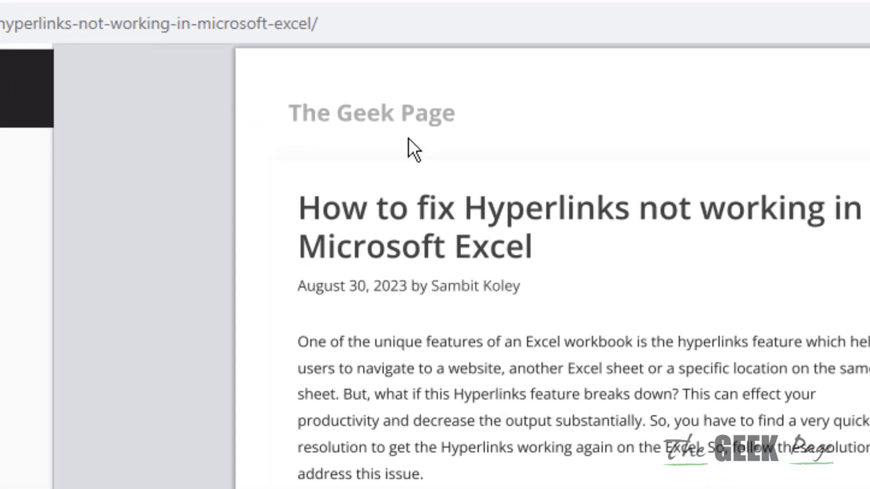
pyautogui.scroll(-3)
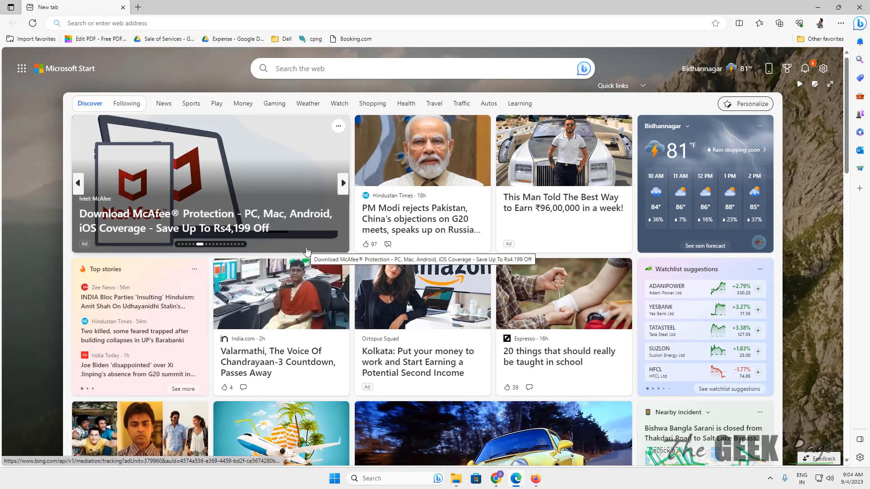
# Uncheck Headers and footers in Edge's print dialog for the new tab page.
pyautogui.press('ctrl+p')
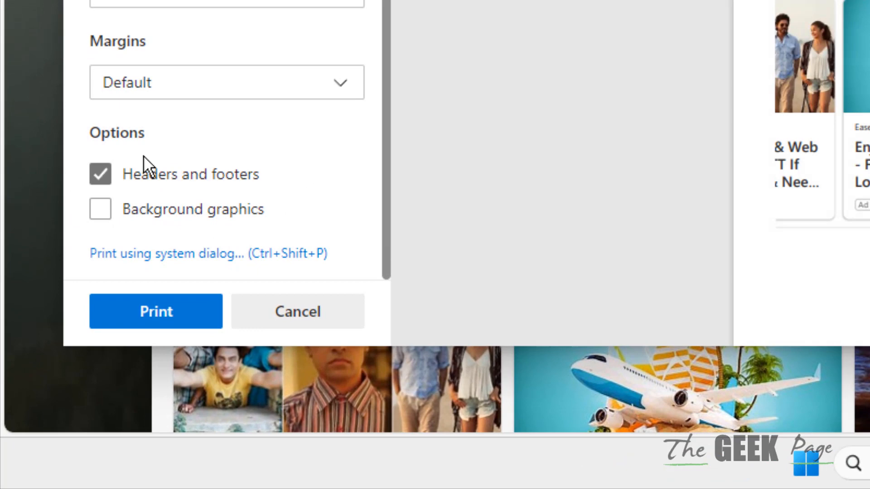
pyautogui.click(101, 174)
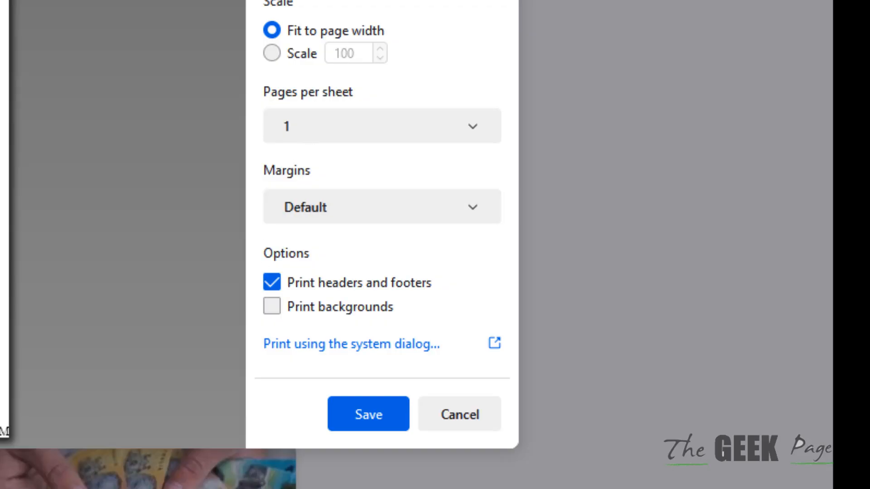
# Uncheck Print headers and footers in Firefox's print dialog.
pyautogui.click(272, 282)
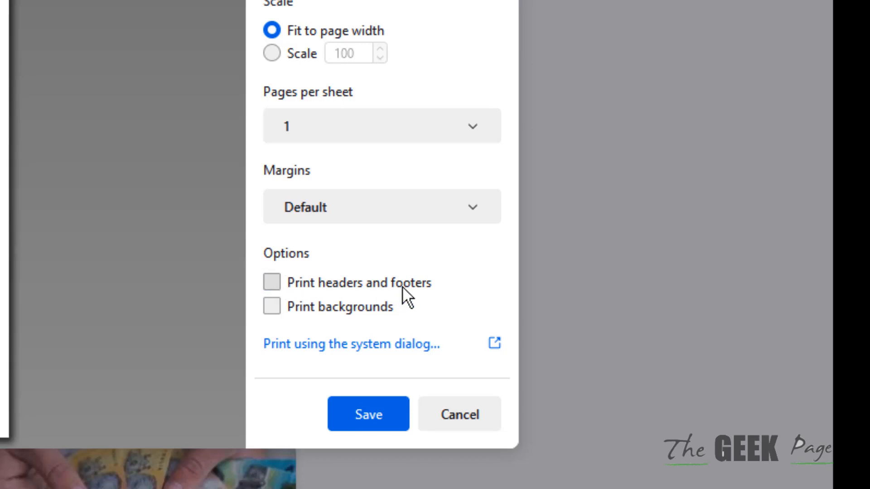